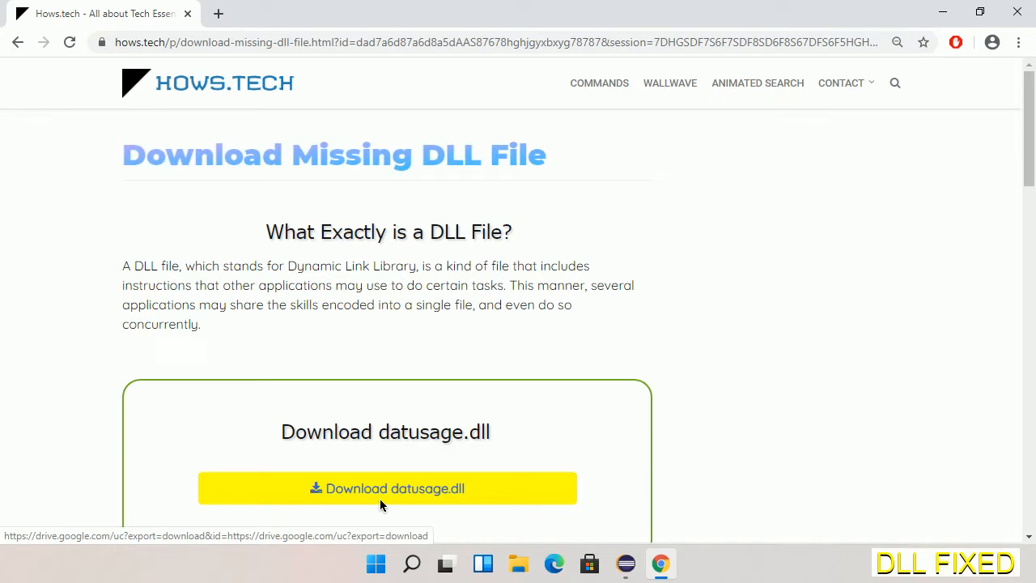
Download datusage.dll from the hows.tech page and save it to the Downloads folder.
{"action": "left_click", "coordinate": [217, 13]}
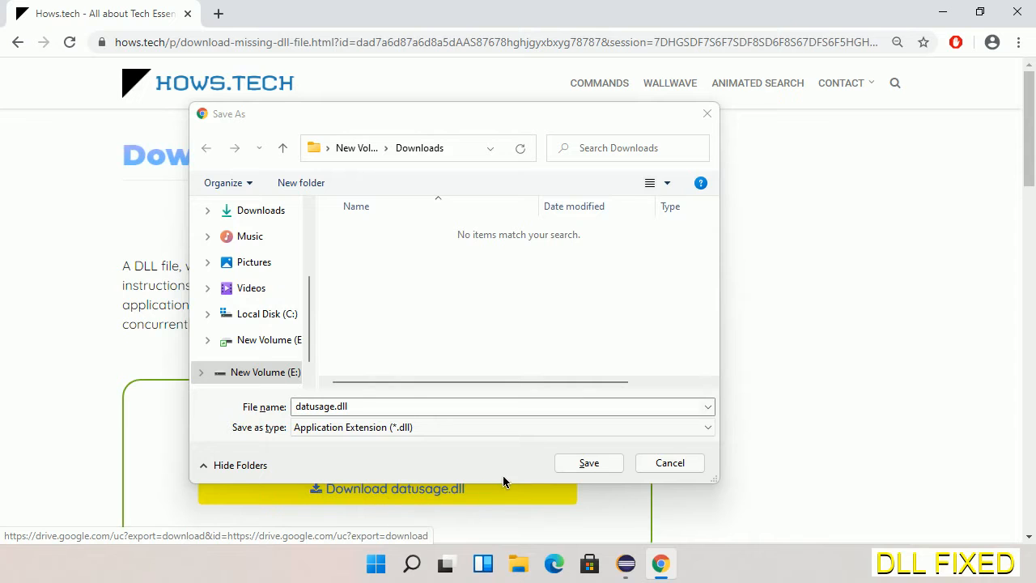
{"action": "left_click", "coordinate": [589, 463]}
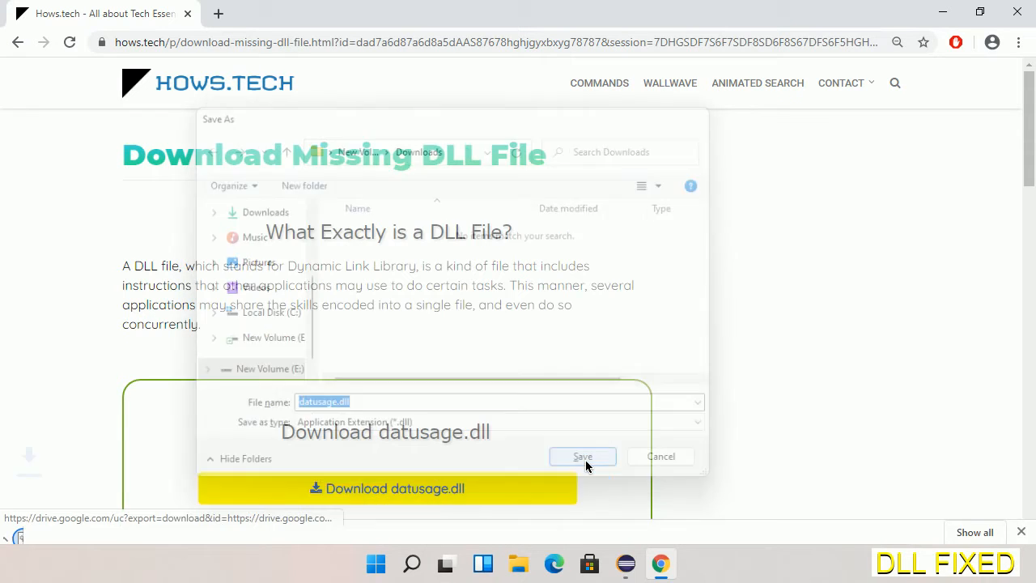
{"action": "left_click", "coordinate": [583, 456]}
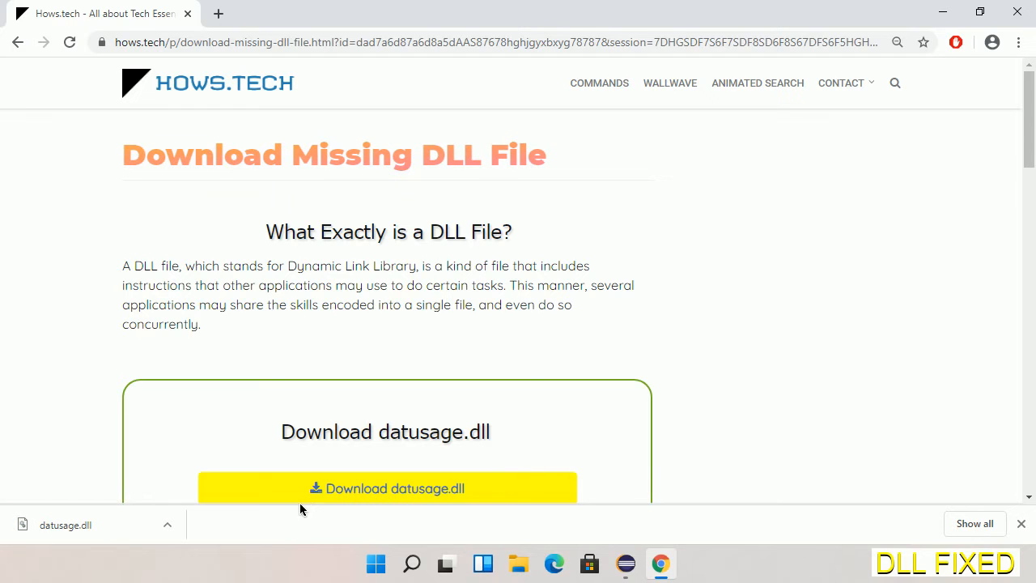
Show the downloaded datusage.dll in its Downloads folder and bring up its context actions.
{"action": "left_click", "coordinate": [167, 525]}
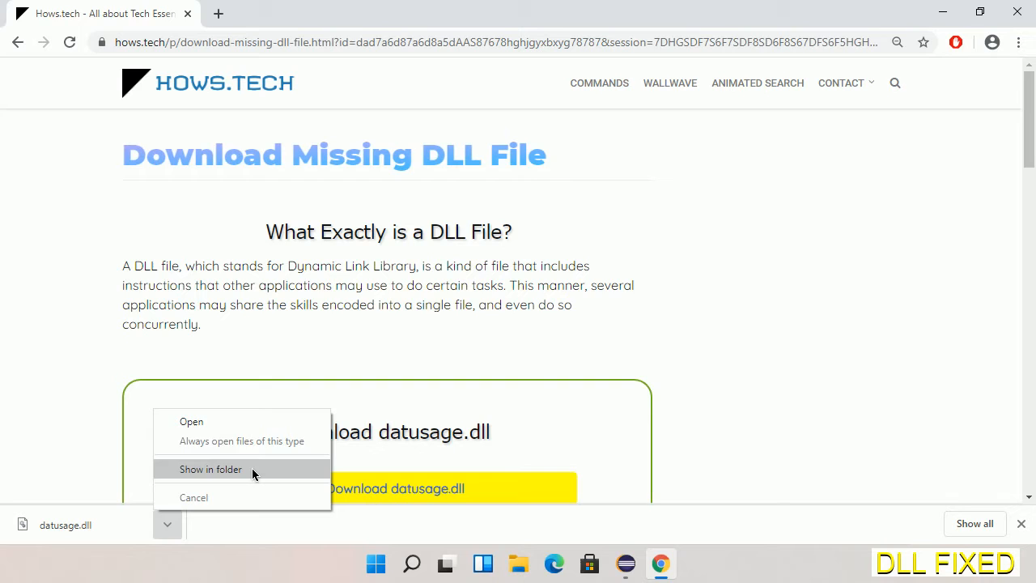
{"action": "left_click", "coordinate": [211, 469]}
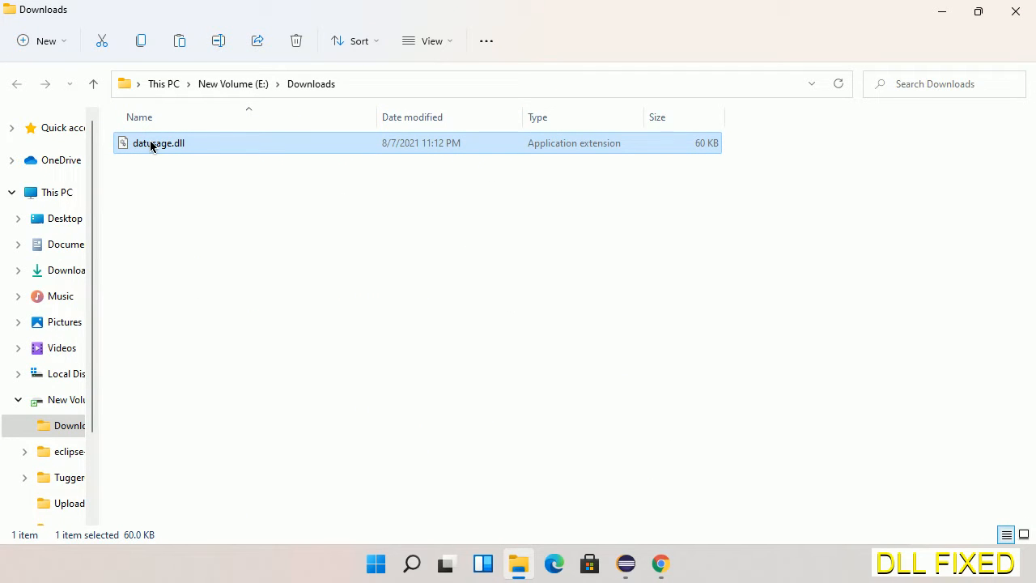
{"action": "right_click", "coordinate": [158, 143]}
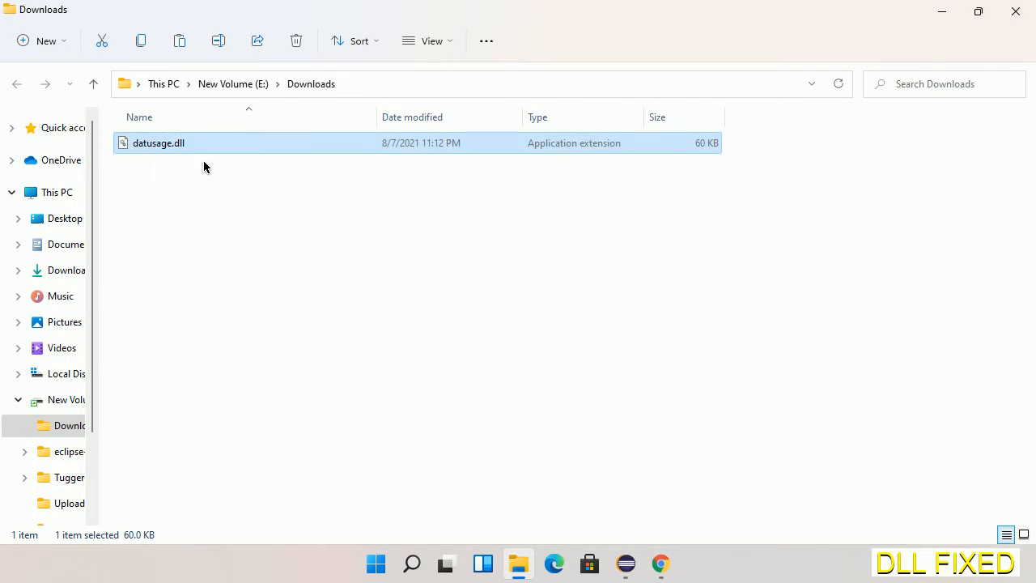
{"action": "mouse_move", "coordinate": [159, 174]}
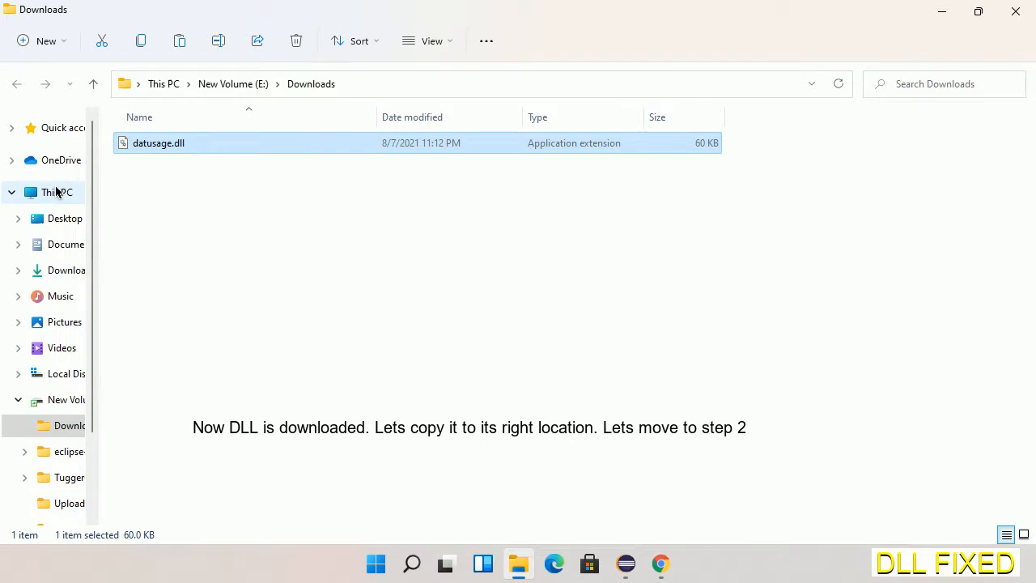
Navigate from This PC into C:\Windows\System32 to paste the DLL there.
{"action": "left_click", "coordinate": [57, 191]}
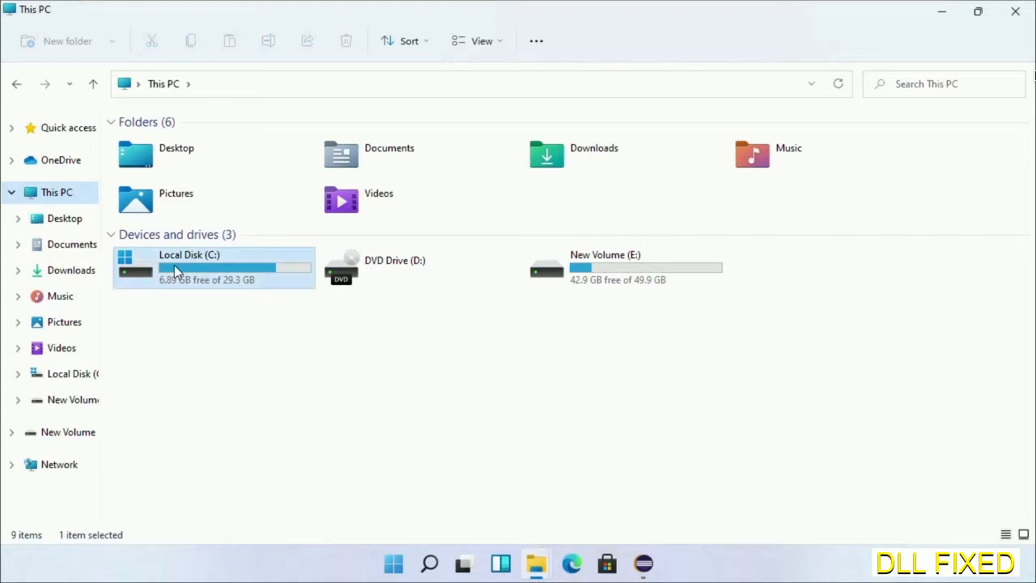
{"action": "double_click", "coordinate": [189, 267]}
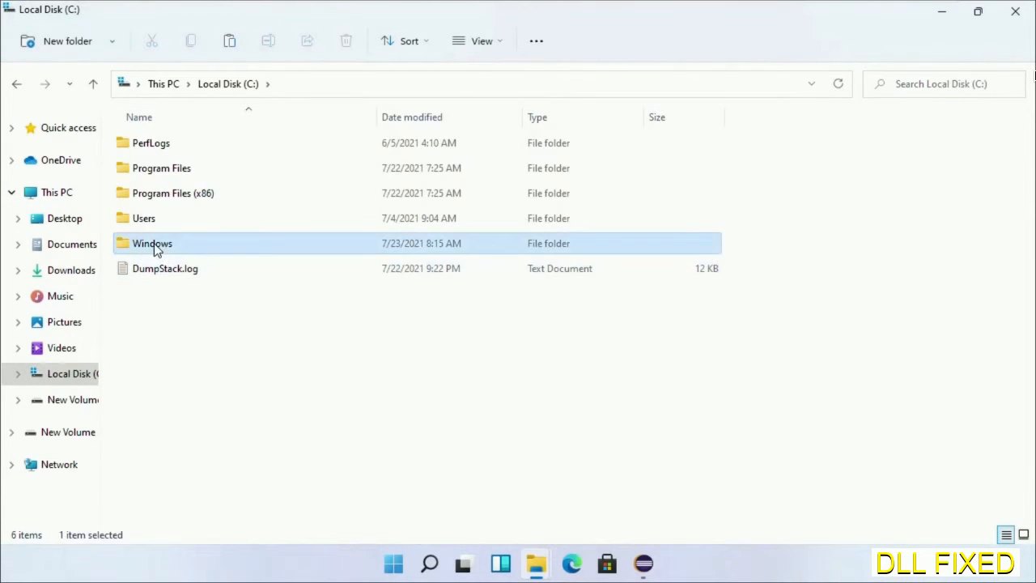
{"action": "double_click", "coordinate": [152, 242]}
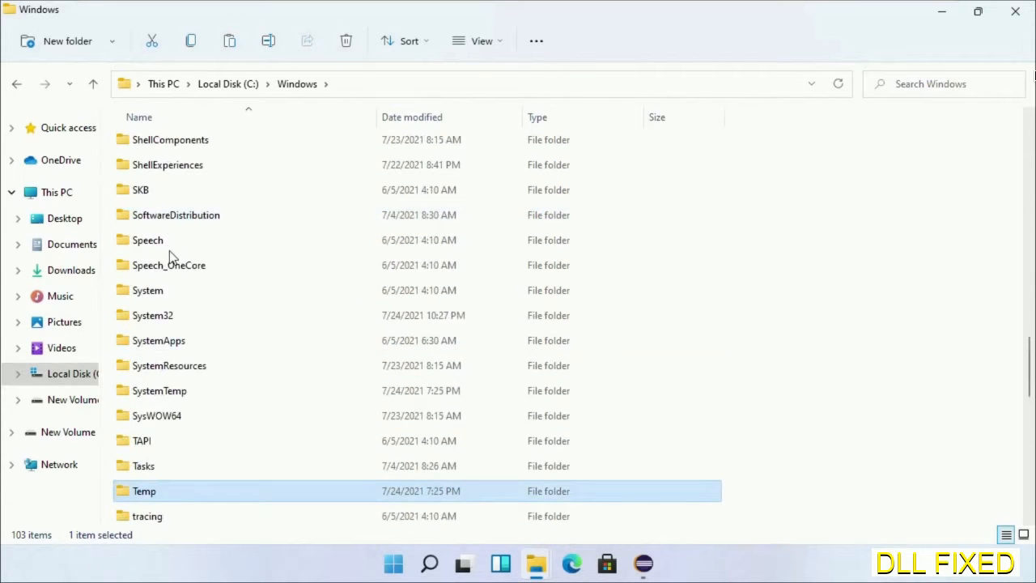
{"action": "double_click", "coordinate": [152, 314]}
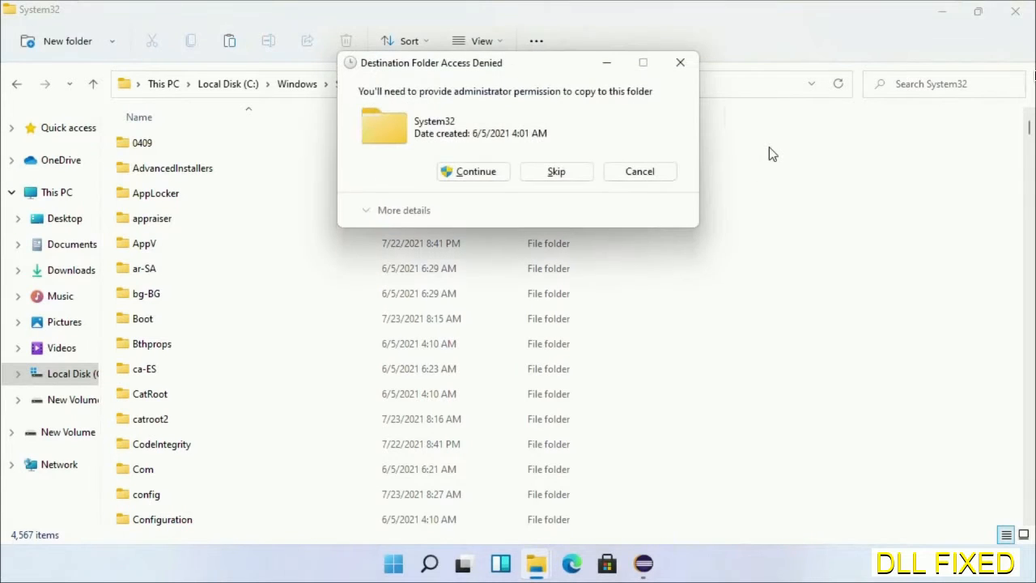
{"action": "mouse_move", "coordinate": [473, 172]}
{"action": "type", "text": "task"}
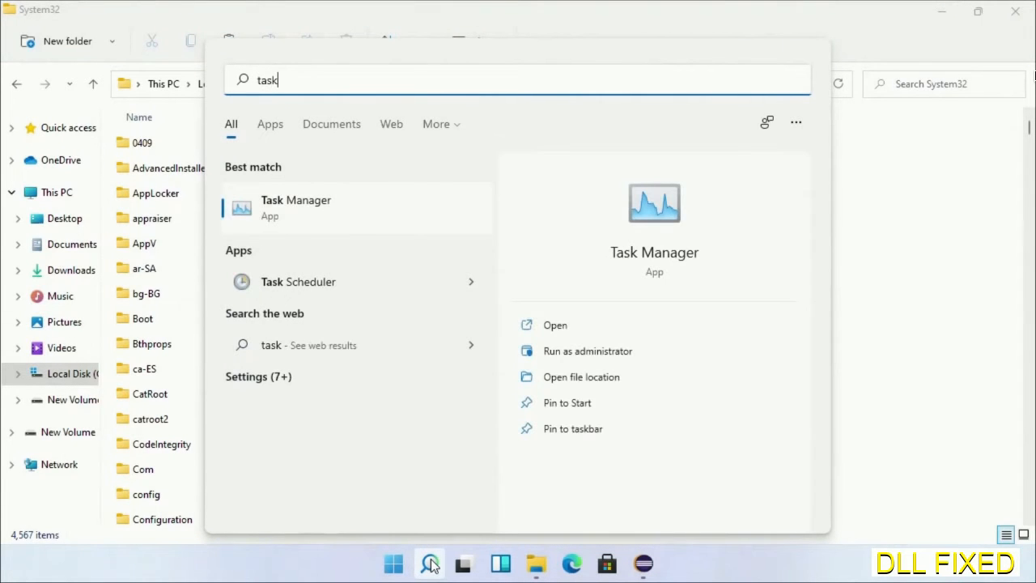
Run Task Manager as administrator and start a new task, browsing for the program to run.
{"action": "right_click", "coordinate": [295, 207]}
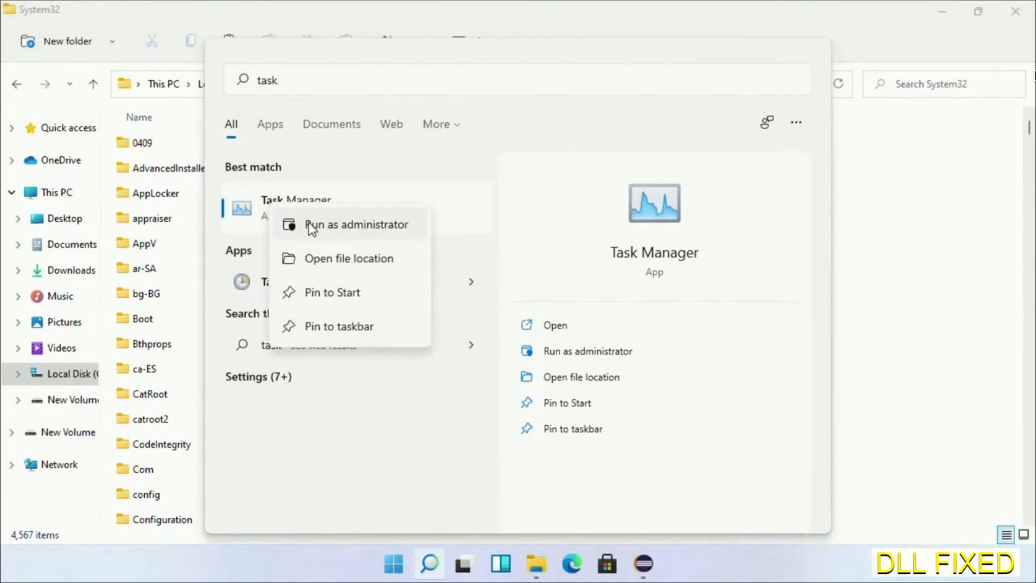
{"action": "left_click", "coordinate": [356, 223]}
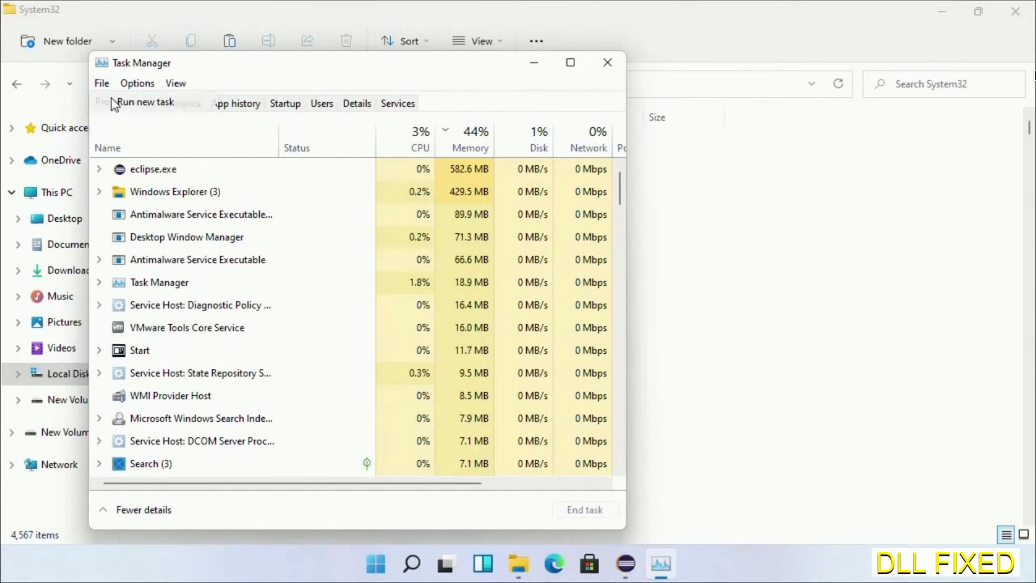
{"action": "left_click", "coordinate": [144, 100]}
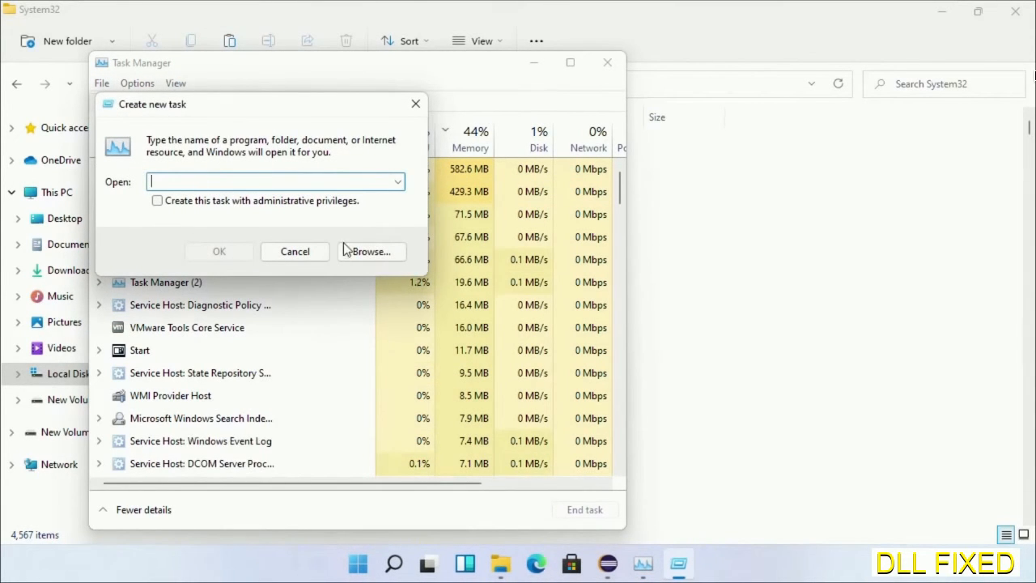
{"action": "left_click", "coordinate": [369, 251]}
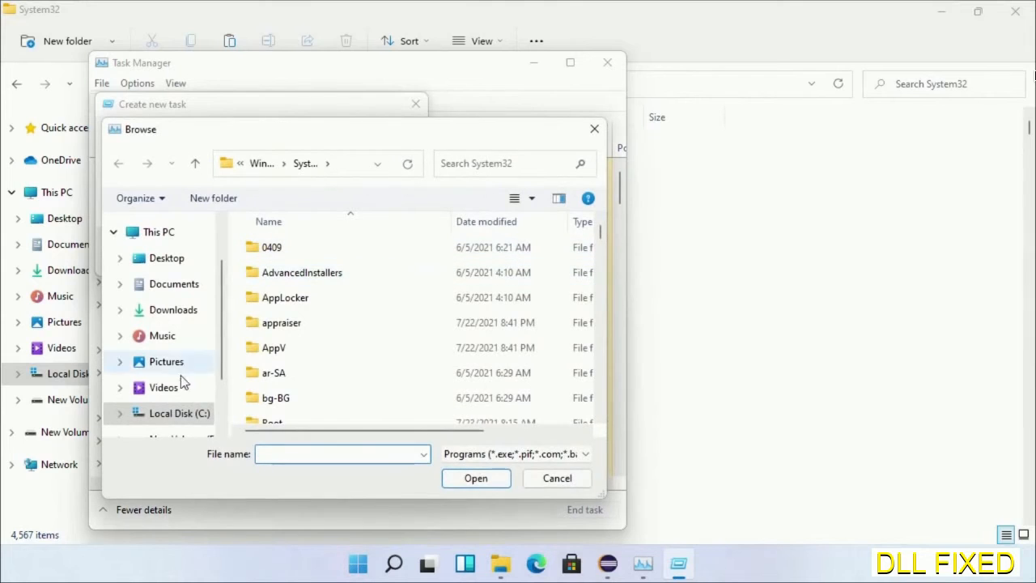
Browse C:\Windows\System32 and choose cmd.exe as the task's program.
{"action": "left_click", "coordinate": [178, 413]}
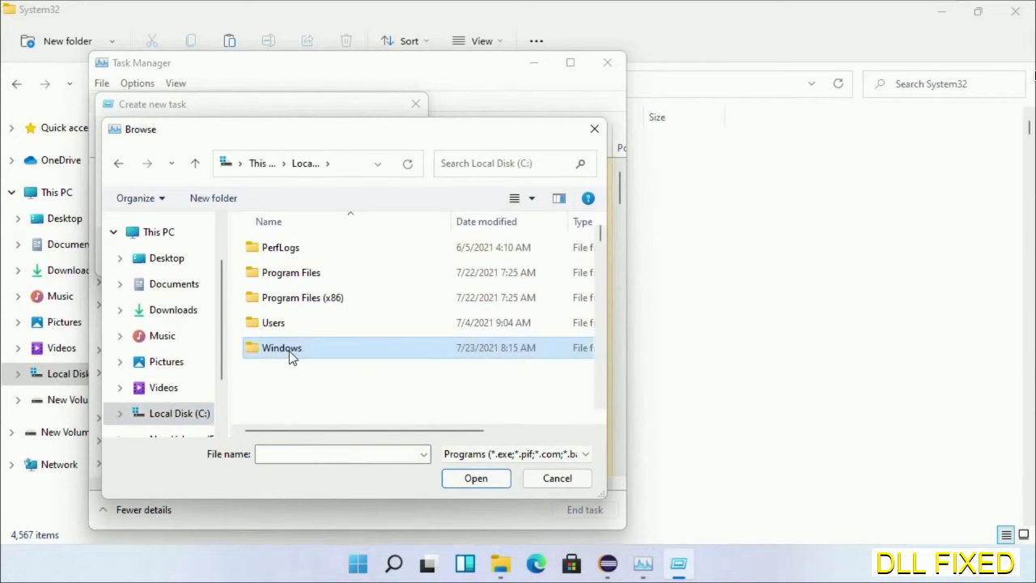
{"action": "double_click", "coordinate": [282, 347]}
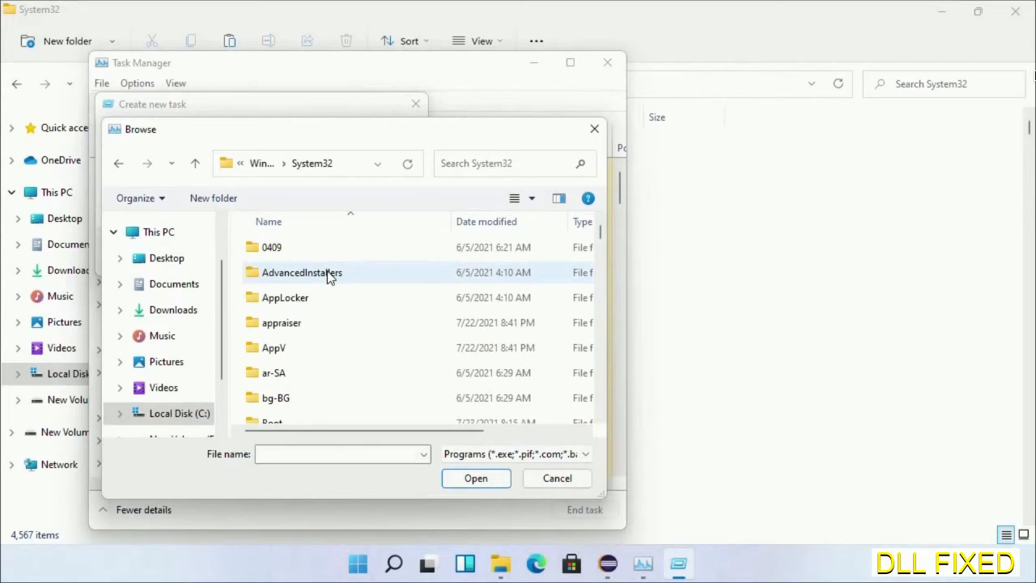
{"action": "left_click", "coordinate": [282, 323]}
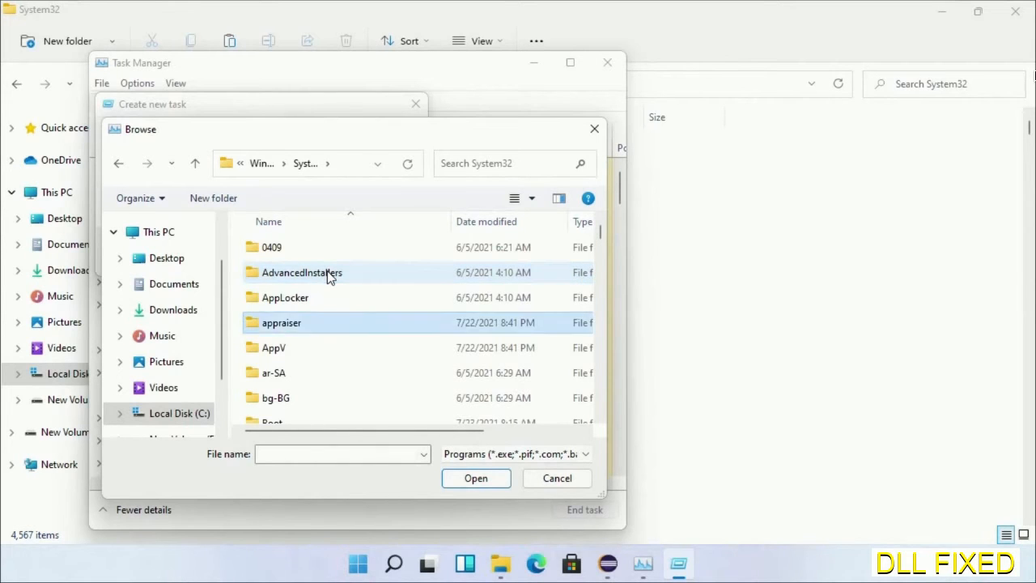
{"action": "scroll", "scroll_direction": "down", "scroll_amount": 3}
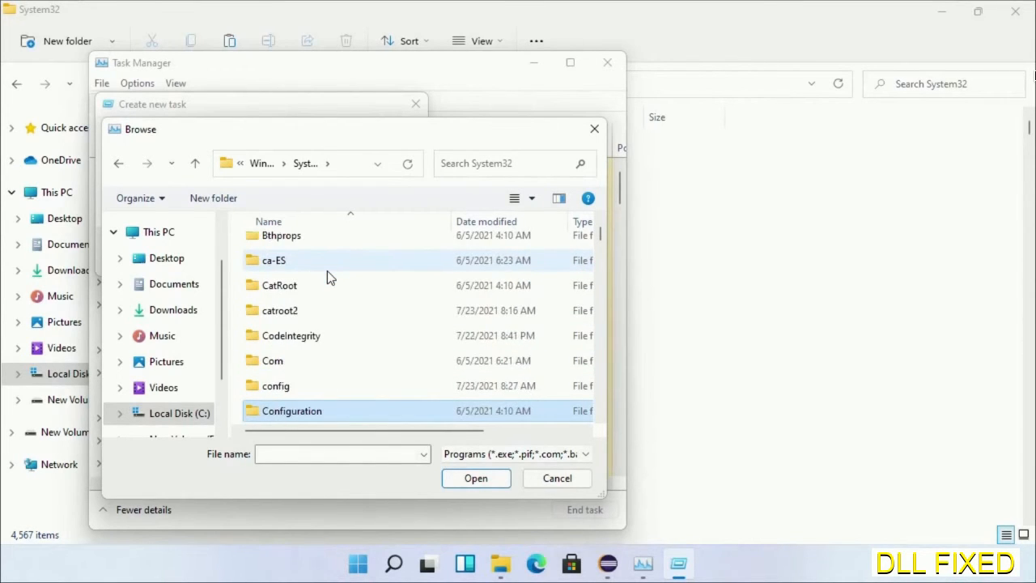
{"action": "scroll", "scroll_direction": "down", "scroll_amount": 3}
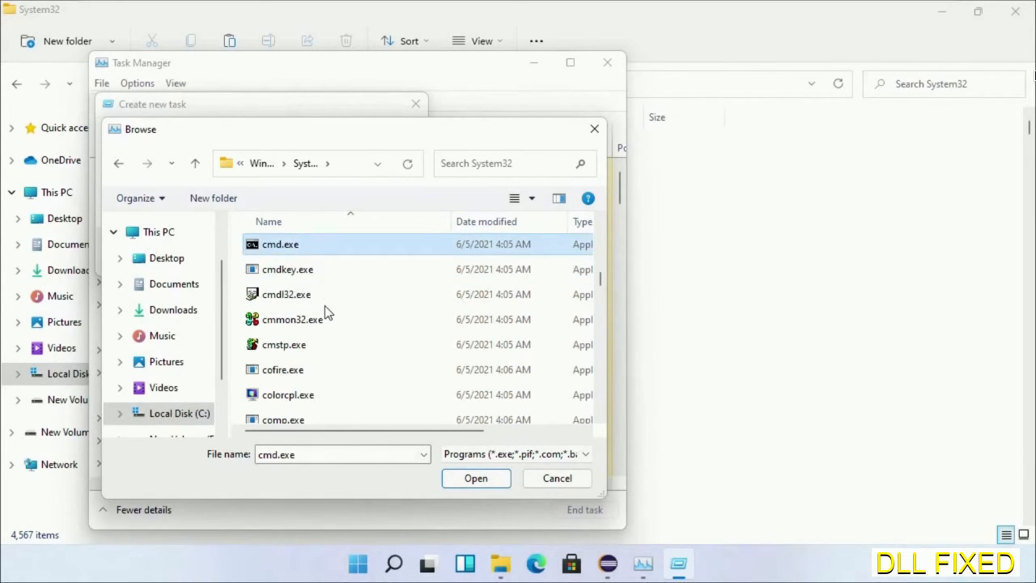
{"action": "left_click", "coordinate": [476, 477]}
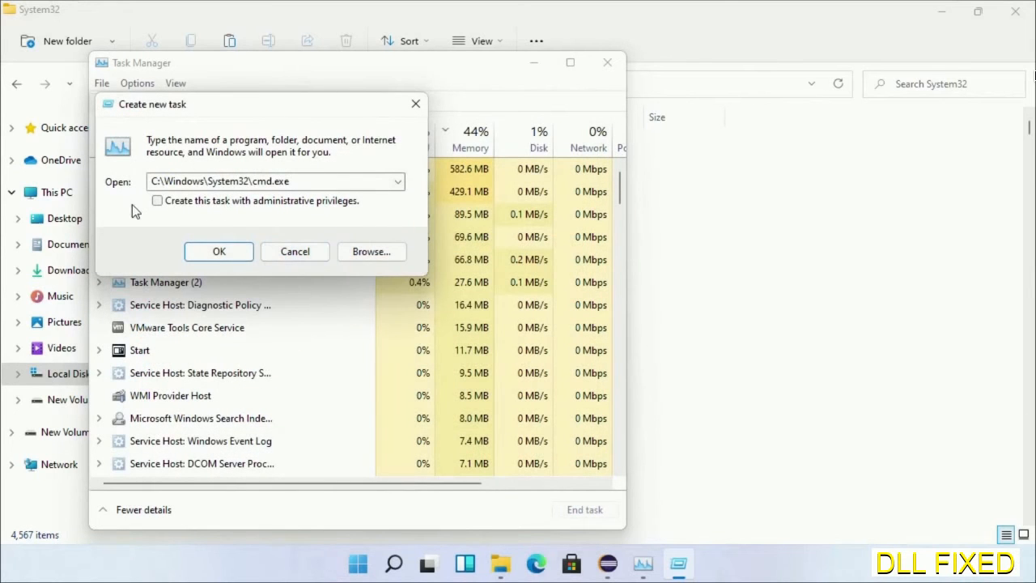
Launch cmd.exe with administrative privileges from the new-task box.
{"action": "left_click", "coordinate": [157, 201]}
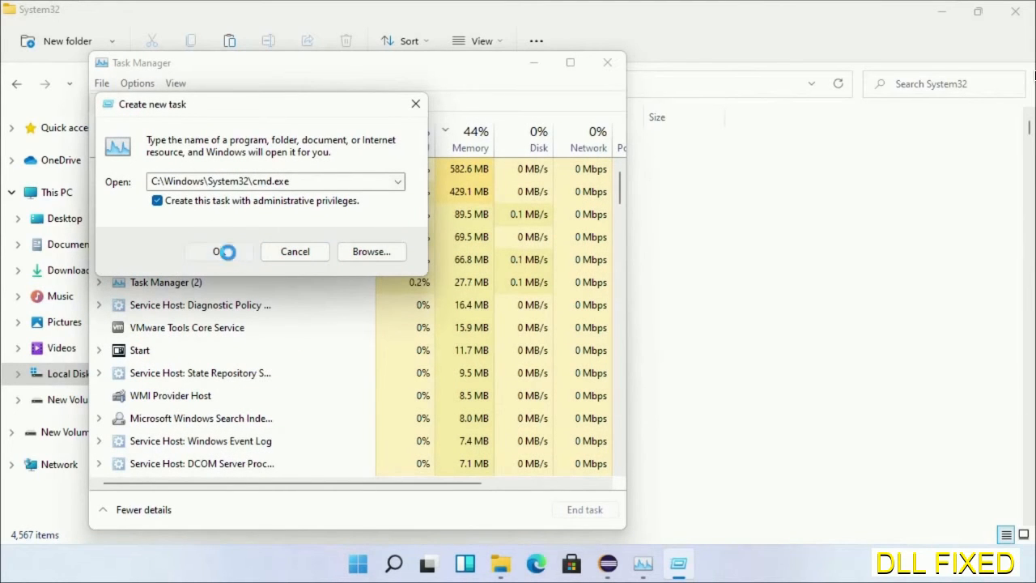
{"action": "left_click", "coordinate": [219, 250]}
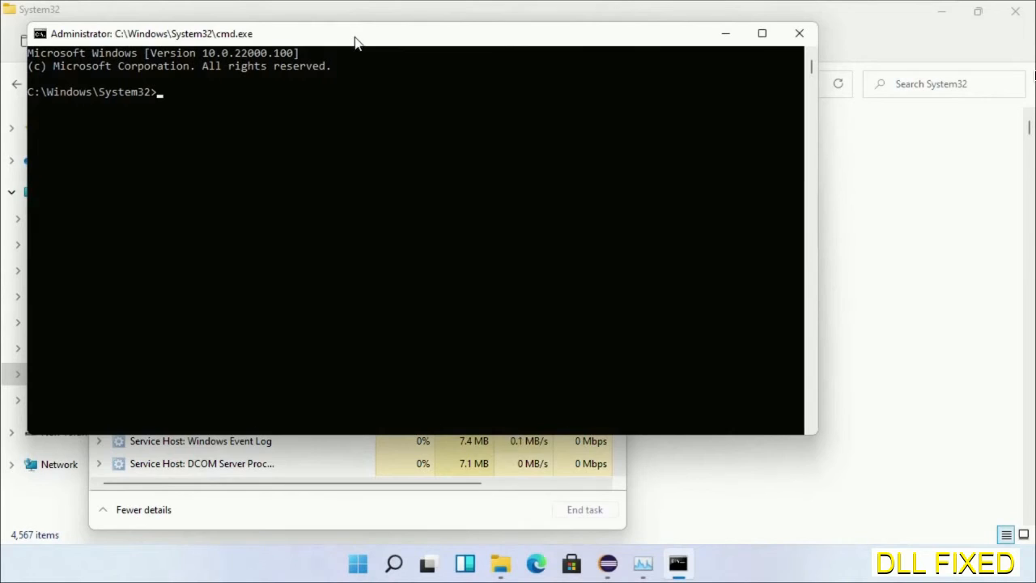
Run chkdsk c: /f /r and answer Y to schedule the drive check at next restart.
{"action": "type", "text": "chkdsk c /f /r"}
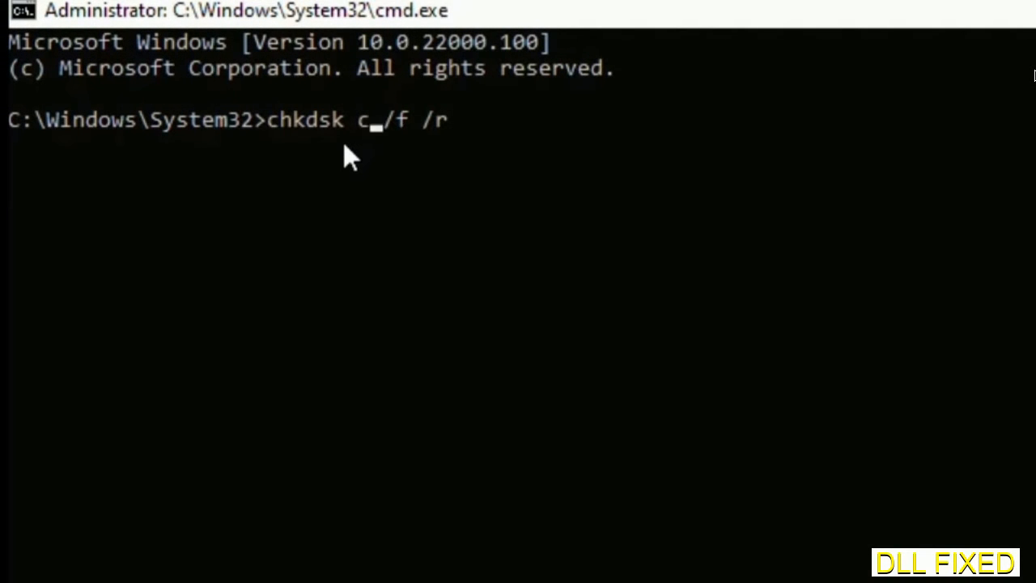
{"action": "type", "text": ":"}
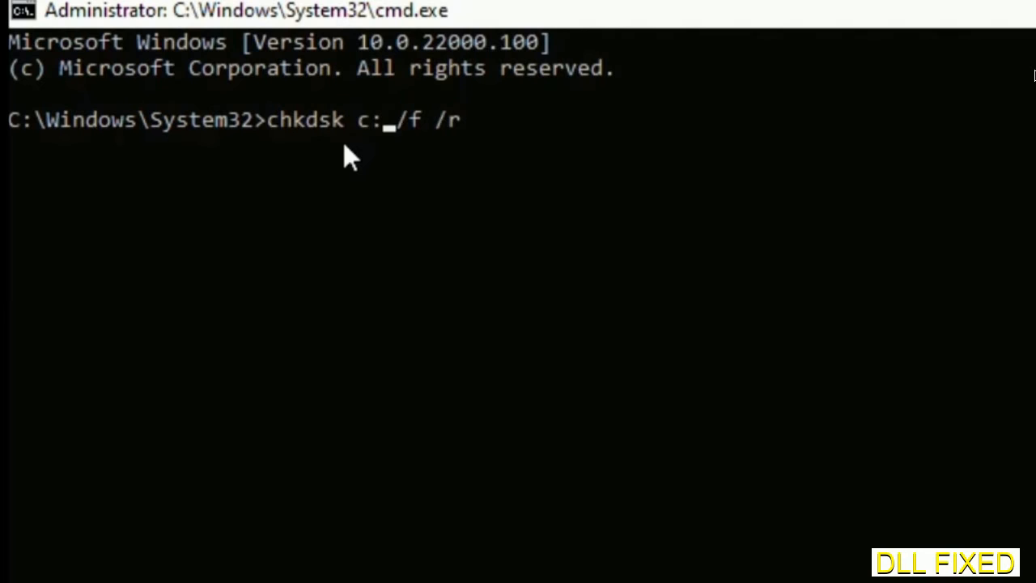
{"action": "key", "text": "Return"}
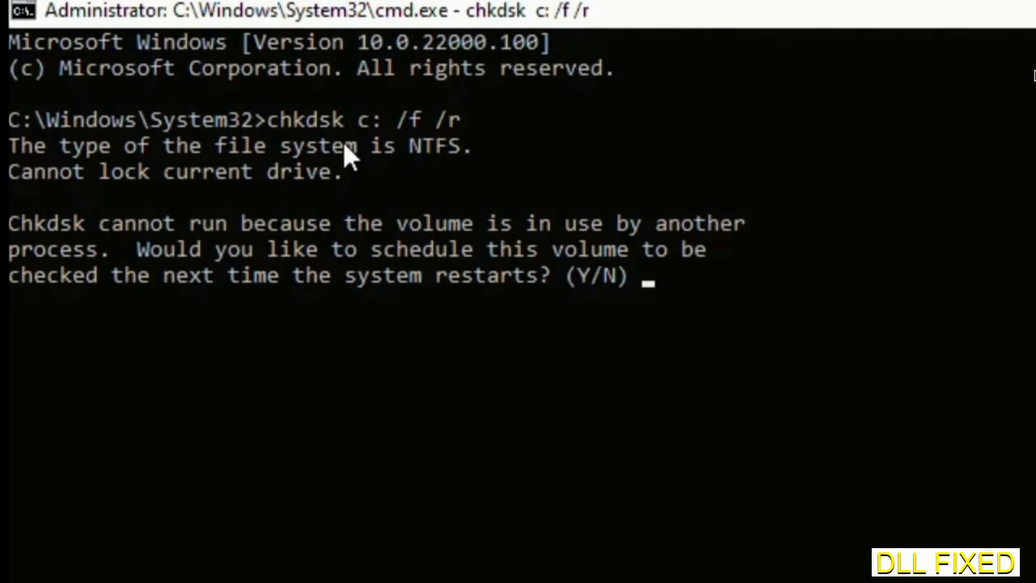
{"action": "type", "text": "Y"}
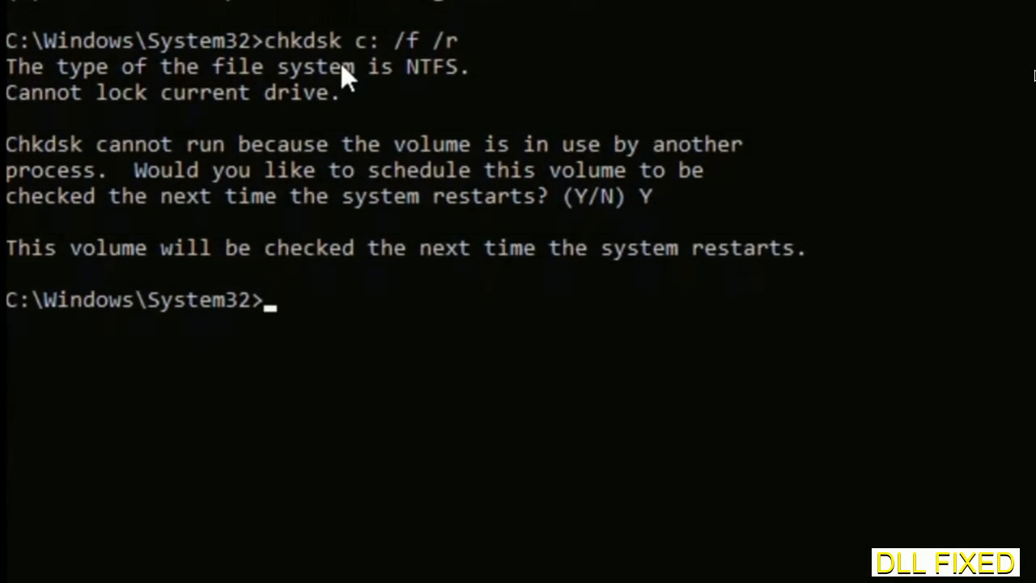
Run sfc /scannow to start the system file integrity scan.
{"action": "type", "text": "s"}
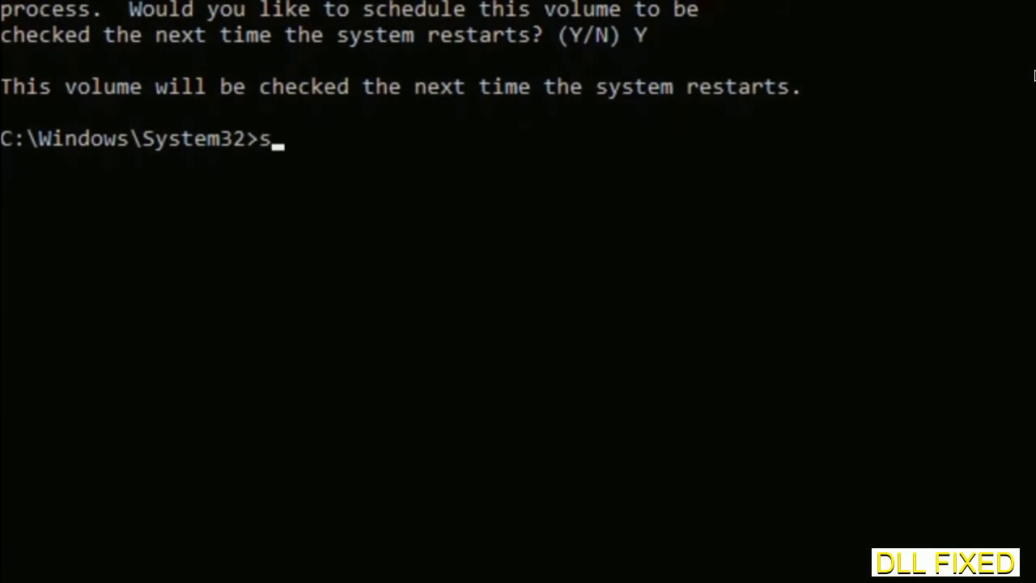
{"action": "type", "text": "fc /s"}
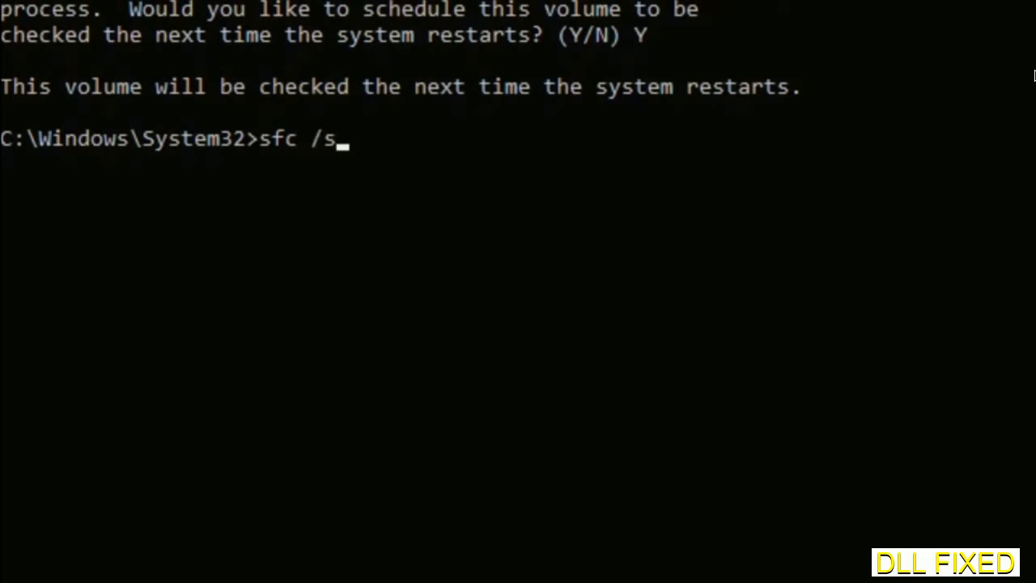
{"action": "type", "text": "cannow"}
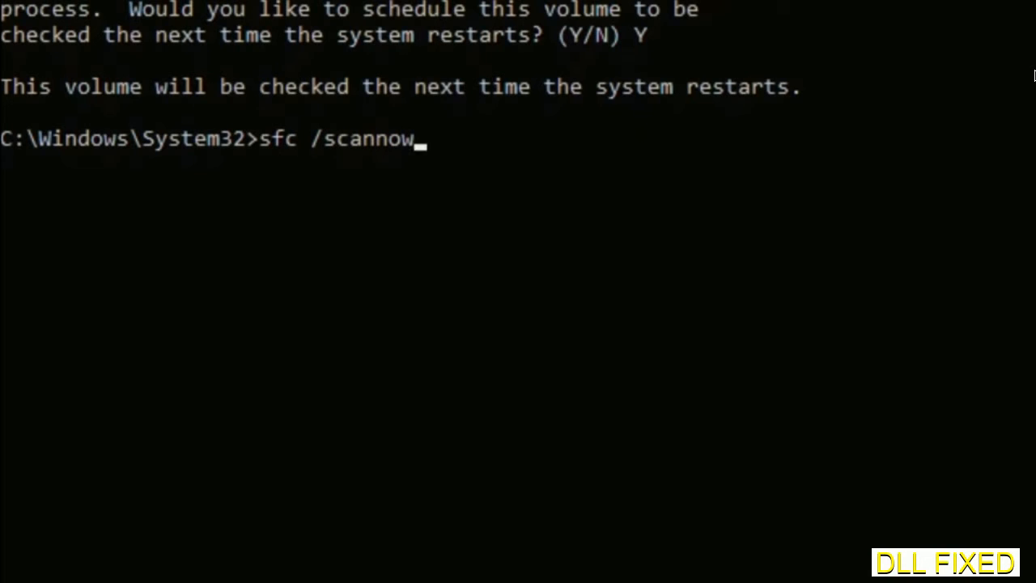
{"action": "key", "text": "Return"}
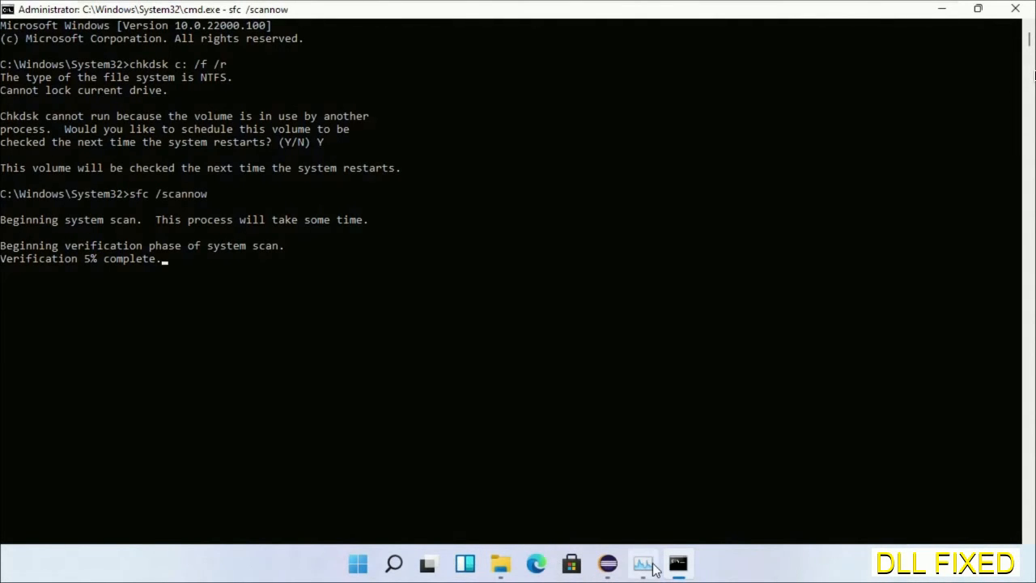
Launch a second elevated Command Prompt from Task Manager for regsvr32 on myMissingDllFile.dll, then bring up Windows Search.
{"action": "left_click", "coordinate": [641, 563]}
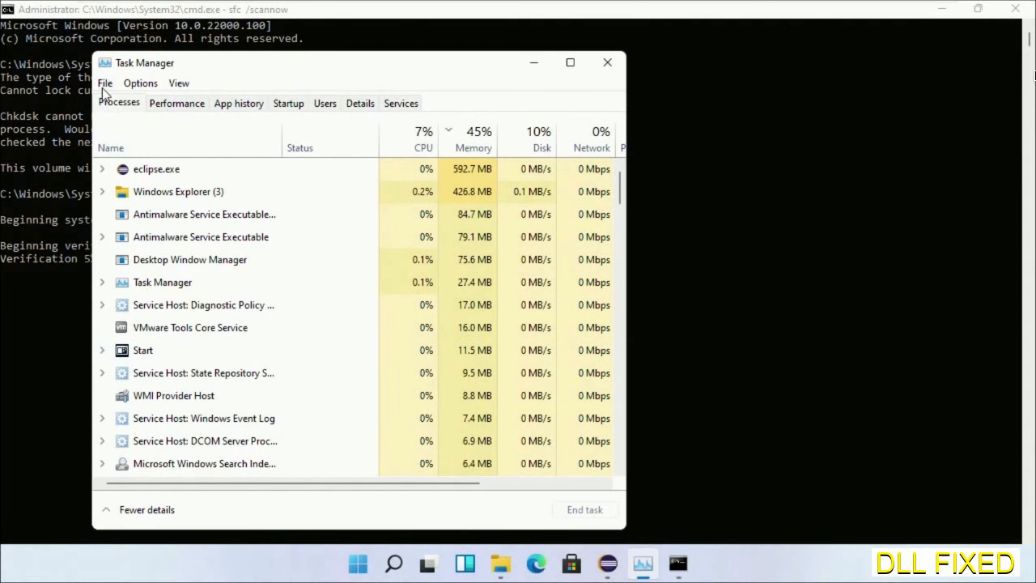
{"action": "left_click", "coordinate": [104, 82]}
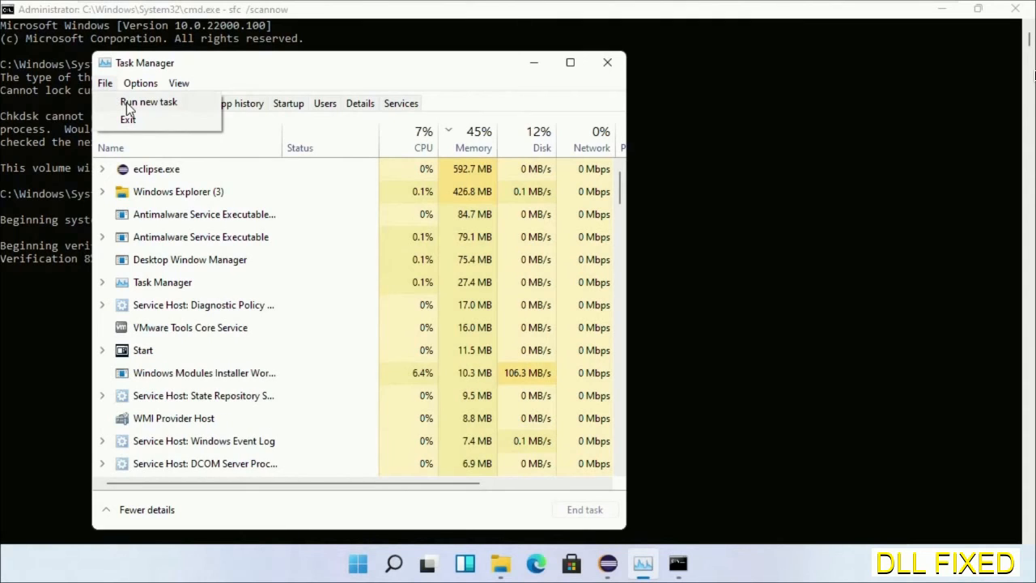
{"action": "left_click", "coordinate": [149, 101]}
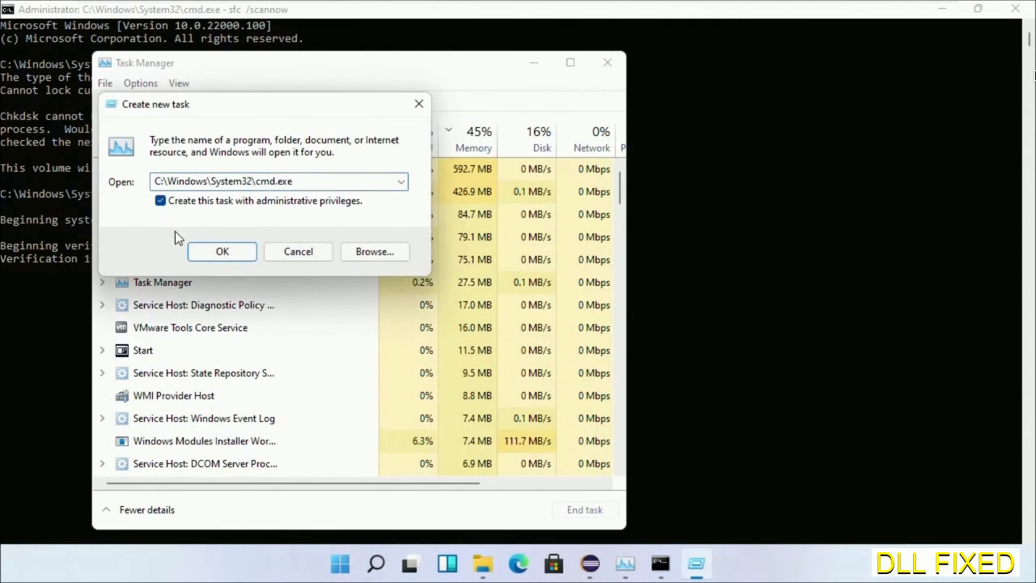
{"action": "left_click", "coordinate": [222, 250]}
{"action": "type", "text": "regsvr32 \"C:\\Windows\\System32\\myMissingDllFile.dll\""}
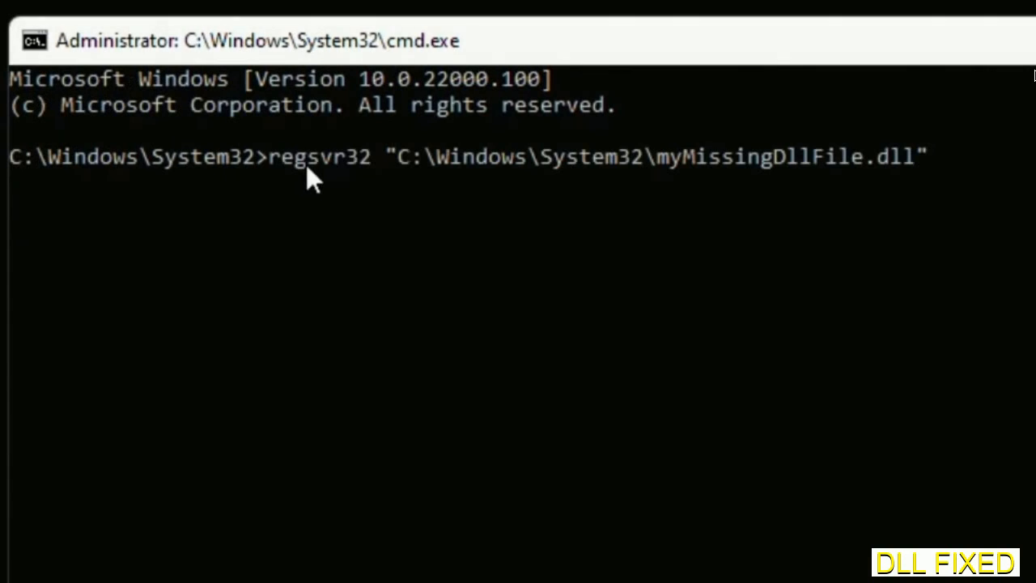
{"action": "mouse_move", "coordinate": [663, 178]}
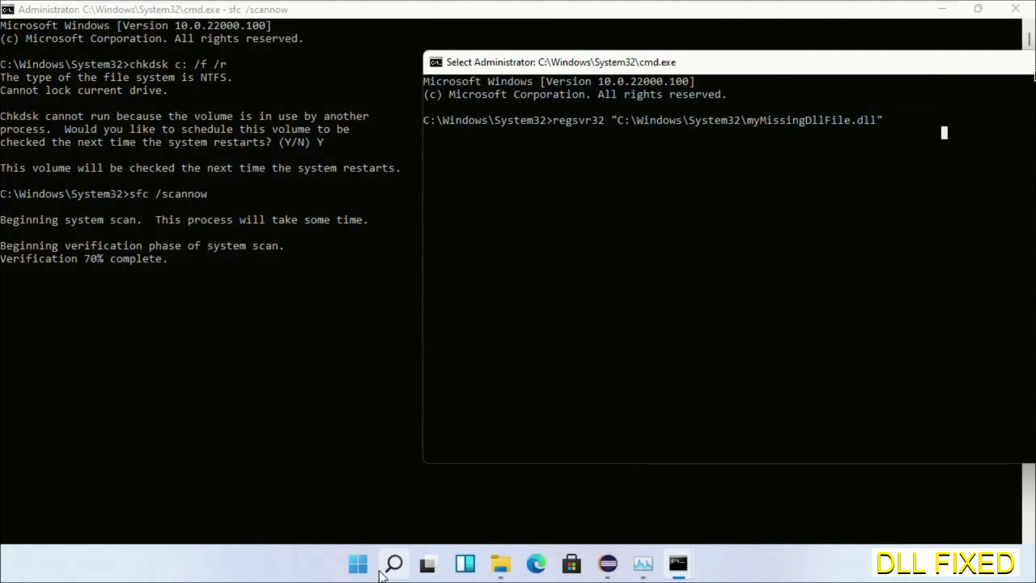
{"action": "left_click", "coordinate": [393, 563]}
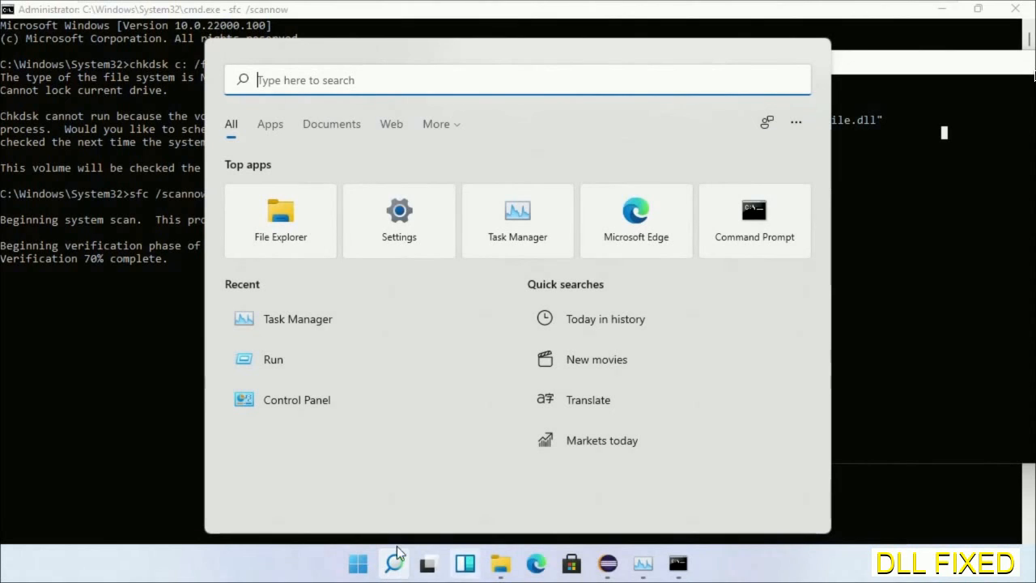